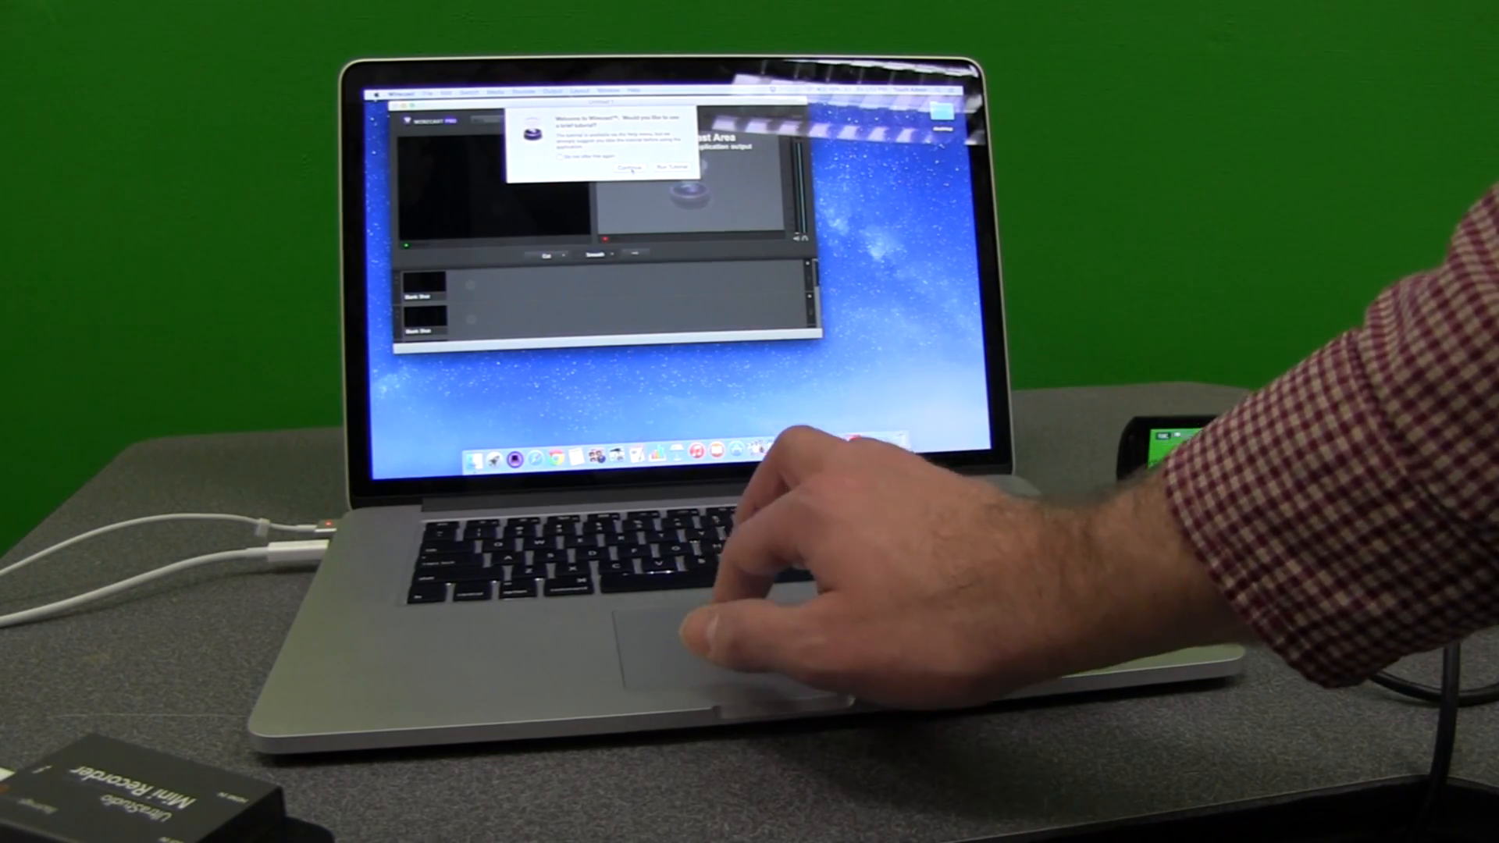
- Decline the Wirecast tutorial offer with 'No thanks'
{"action": "left_click", "coordinate": [631, 171]}
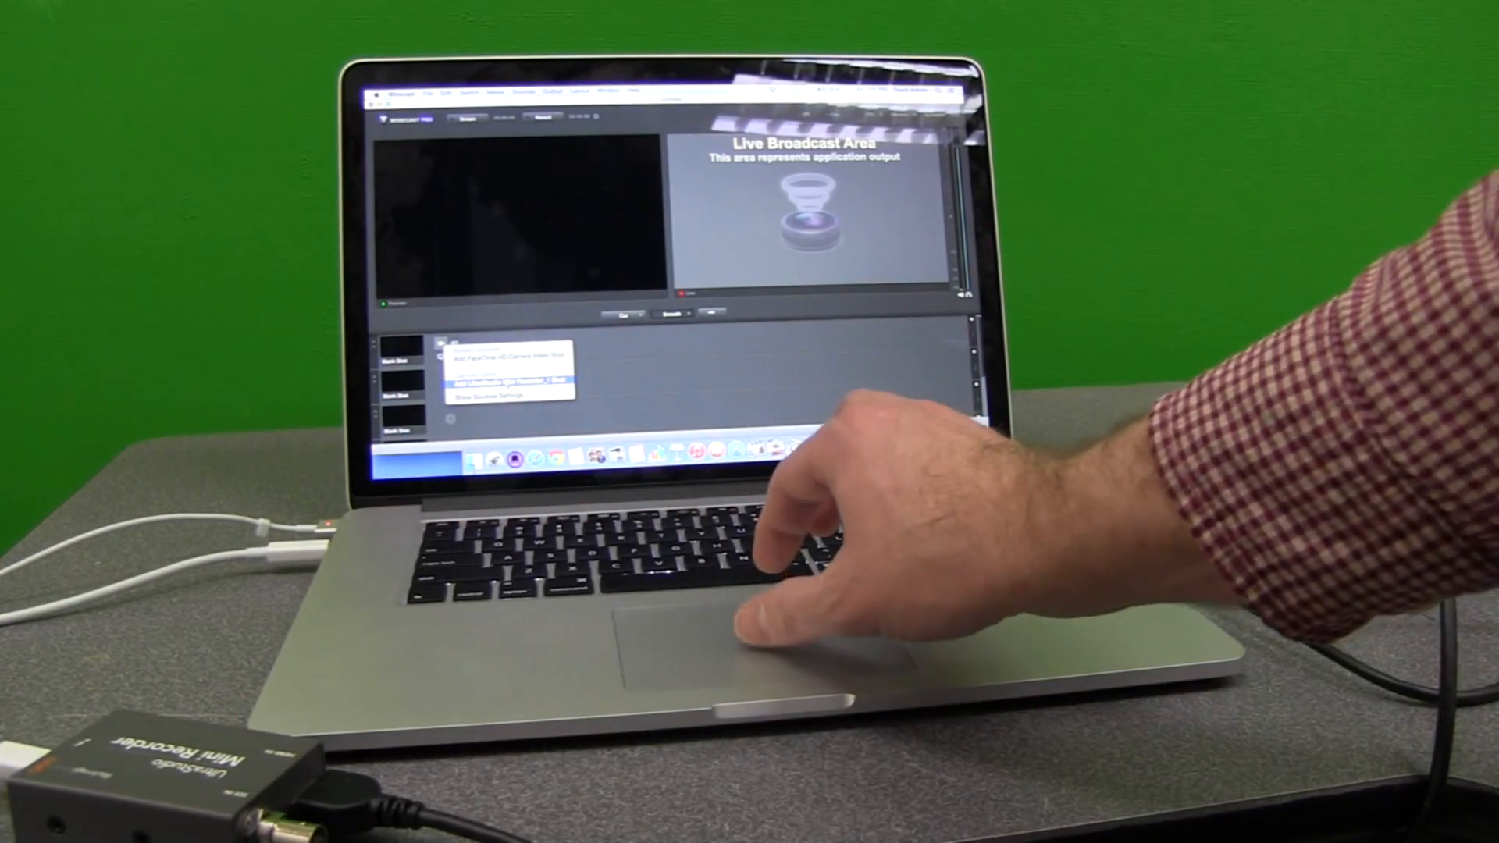
{"action": "left_click", "coordinate": [506, 374]}
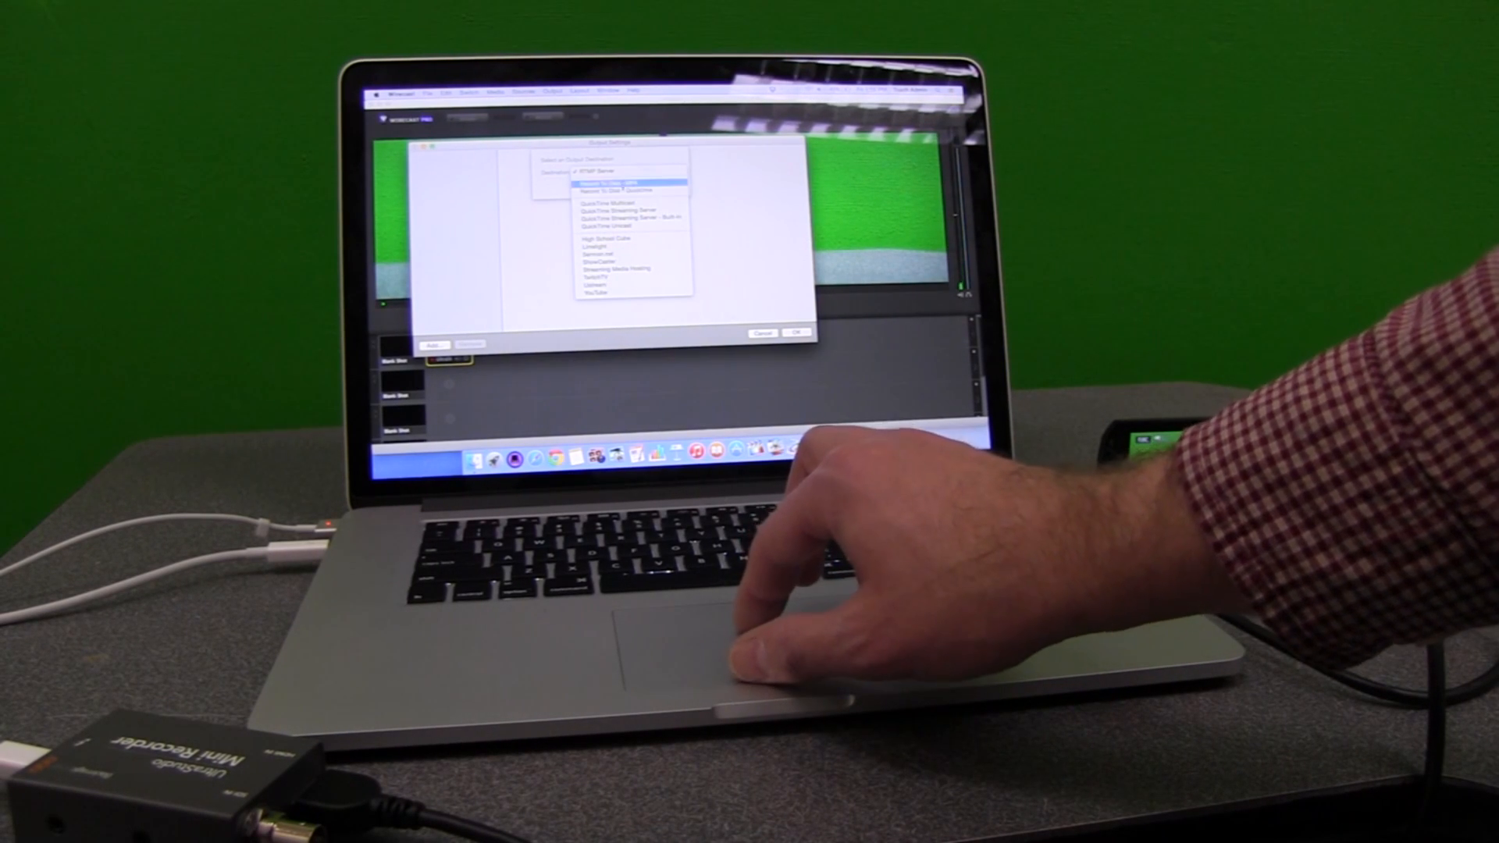
- Choose YouTube as the stream destination in Output Settings
{"action": "left_click", "coordinate": [597, 170]}
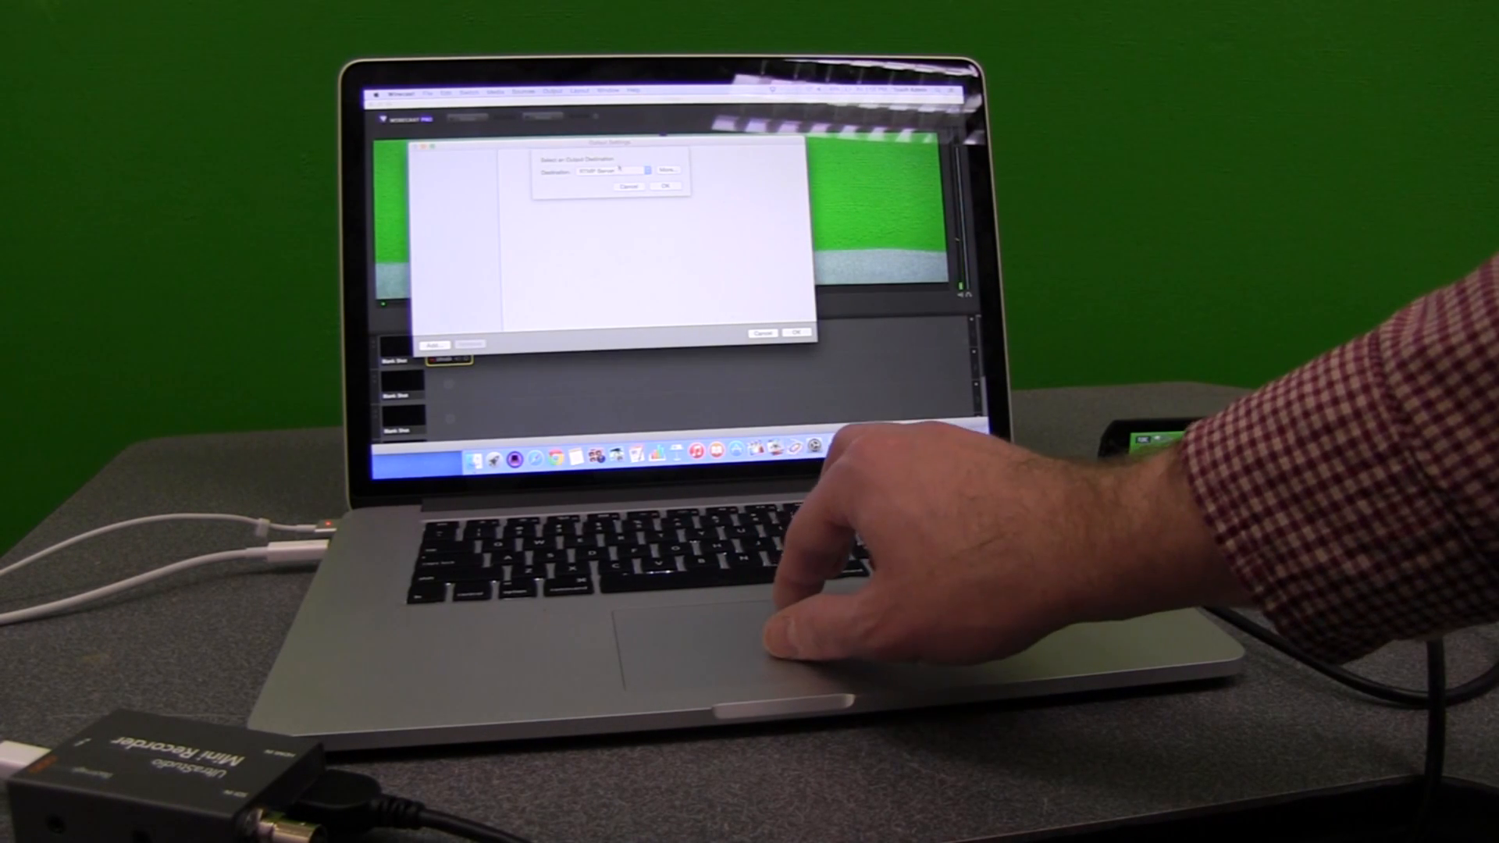
{"action": "left_click", "coordinate": [610, 171]}
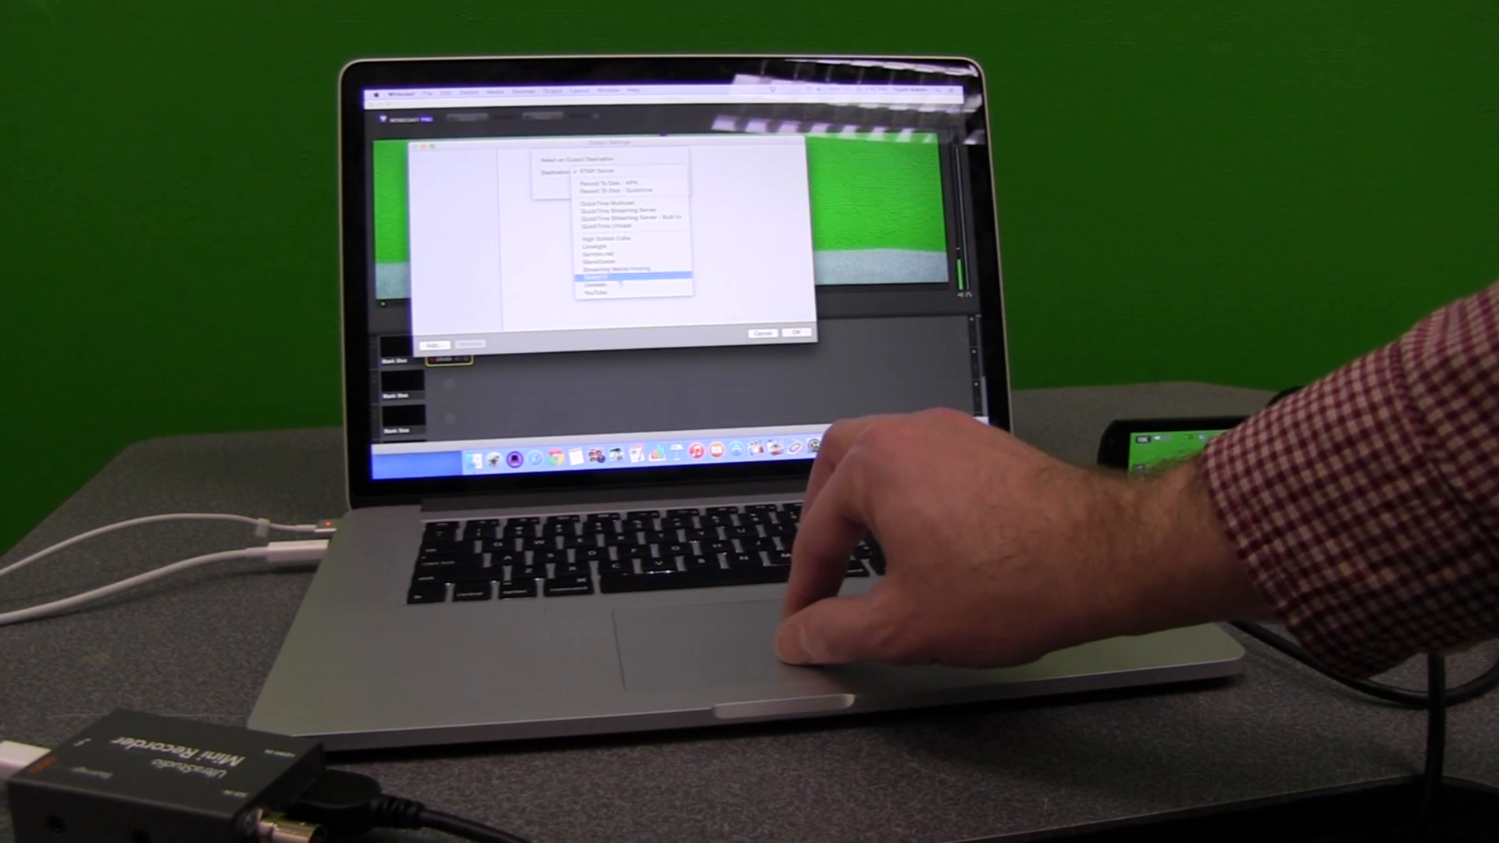
{"action": "left_click", "coordinate": [600, 292]}
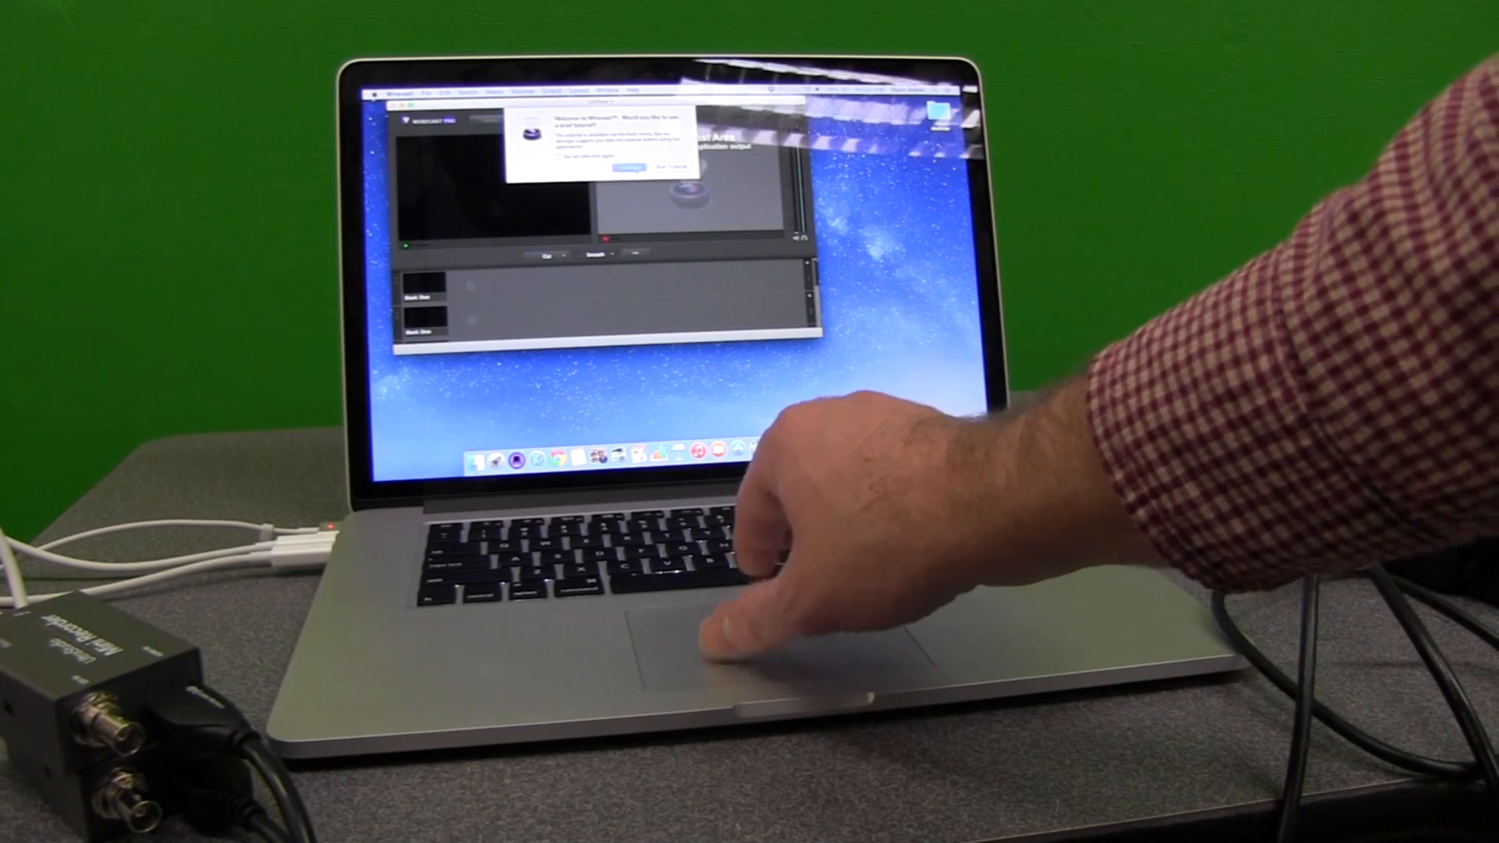
- Dismiss the tutorial prompt in the relaunched Wirecast window
{"action": "left_click", "coordinate": [625, 167]}
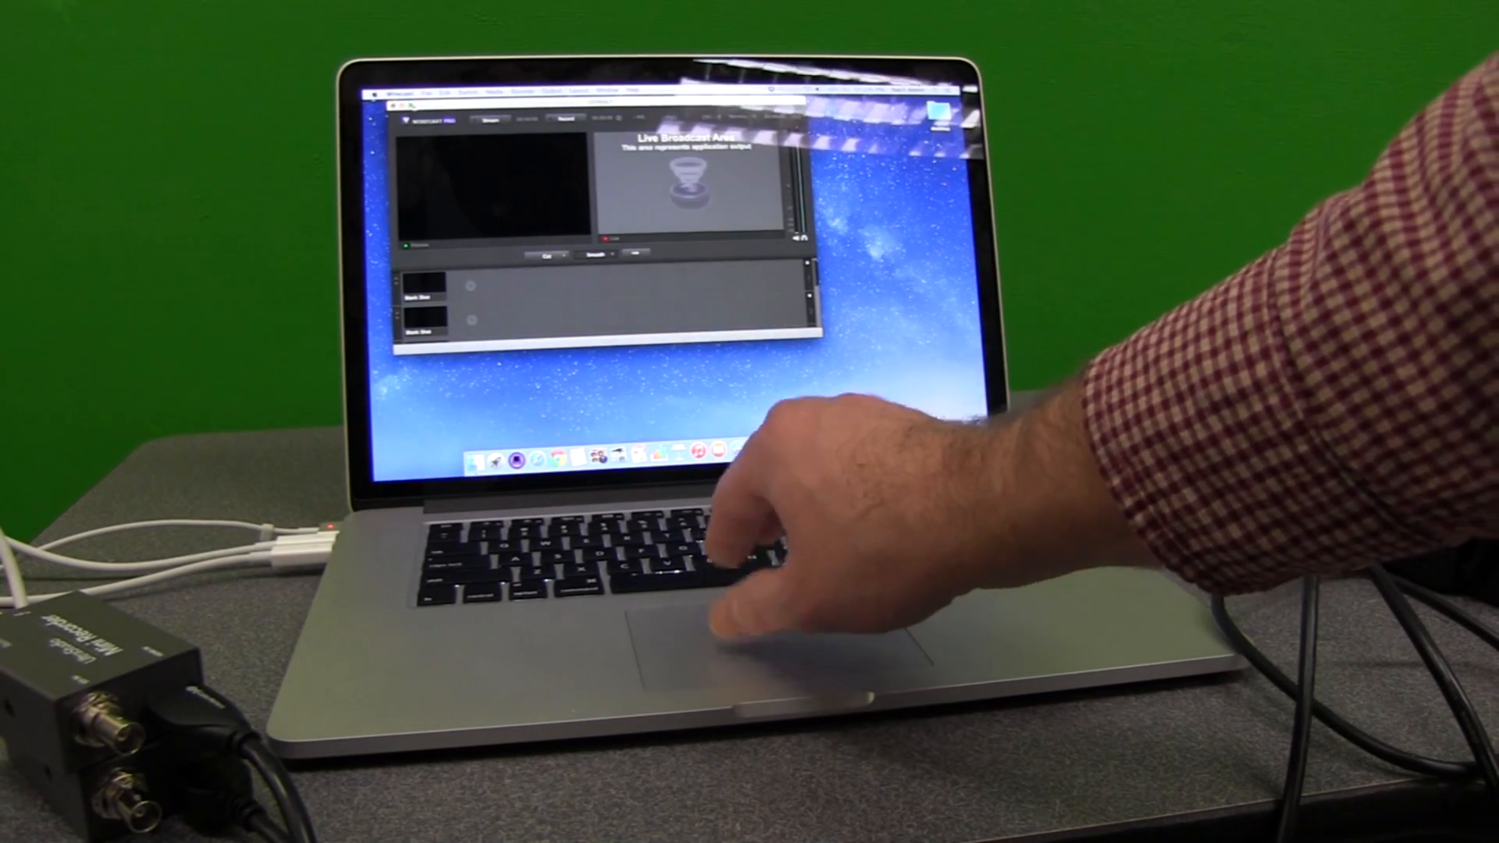